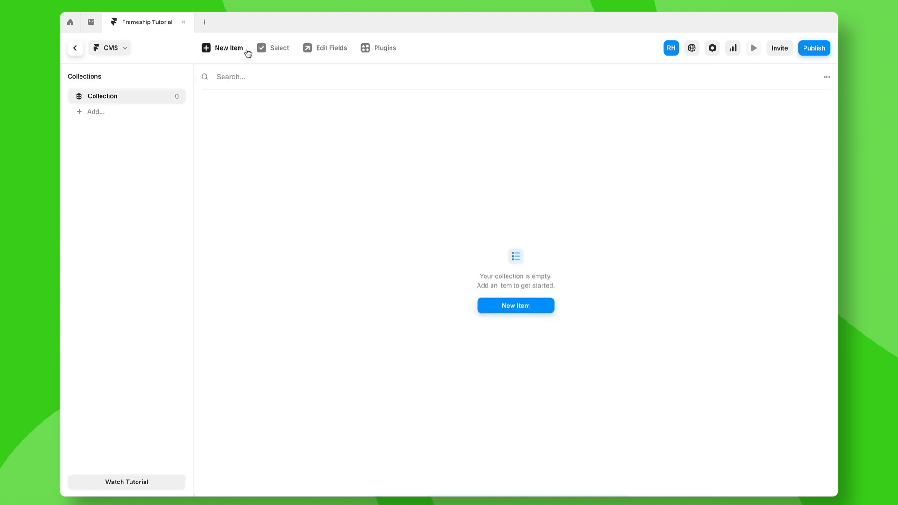
{"action": "mouse_move", "coordinate": [297, 201]}
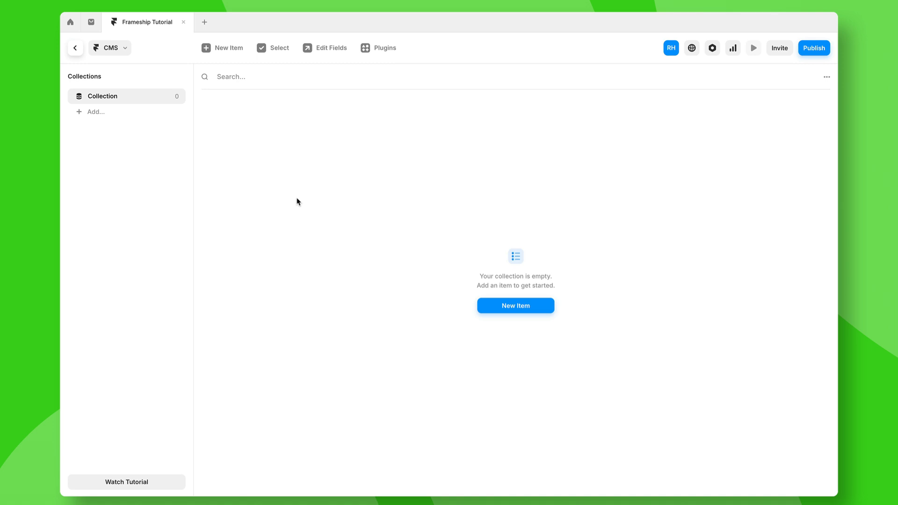
{"action": "mouse_move", "coordinate": [198, 183]}
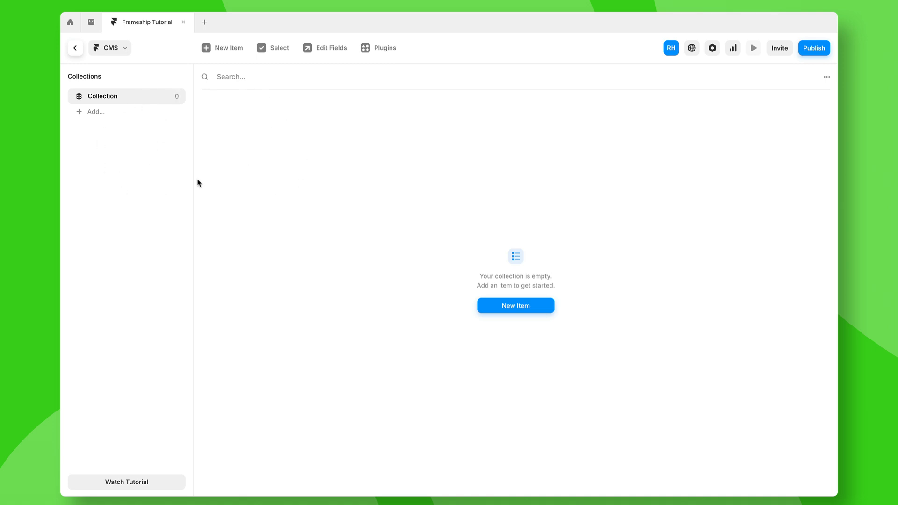
{"action": "mouse_move", "coordinate": [310, 176]}
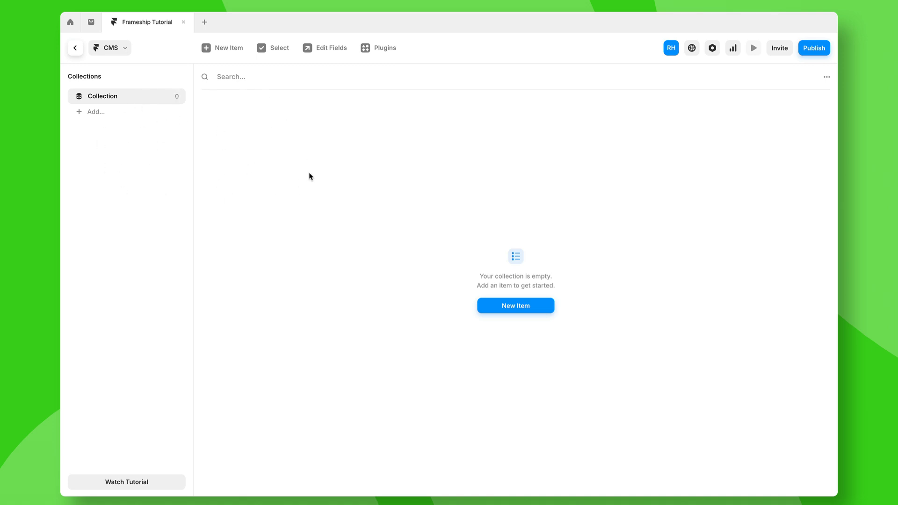
{"action": "mouse_move", "coordinate": [254, 144]}
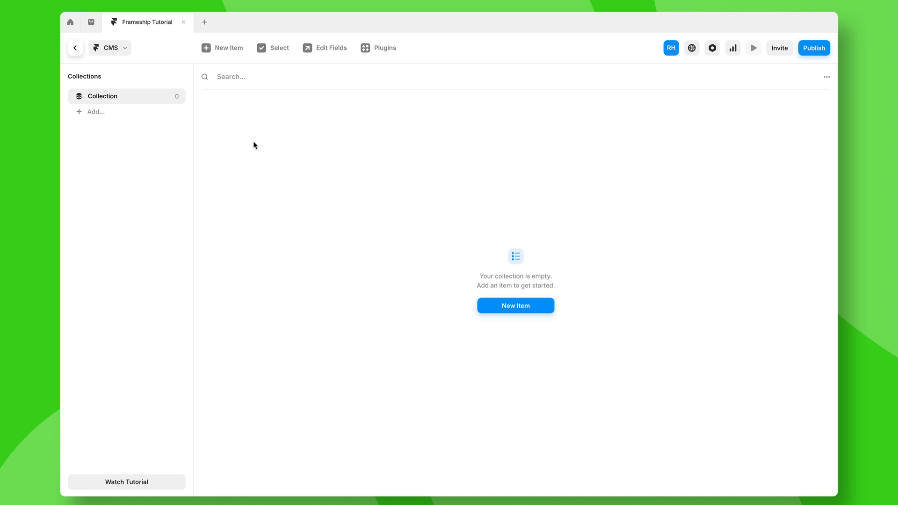
- Launch the Frameship plugin and name the new collection 'My store'
{"action": "left_click", "coordinate": [385, 48]}
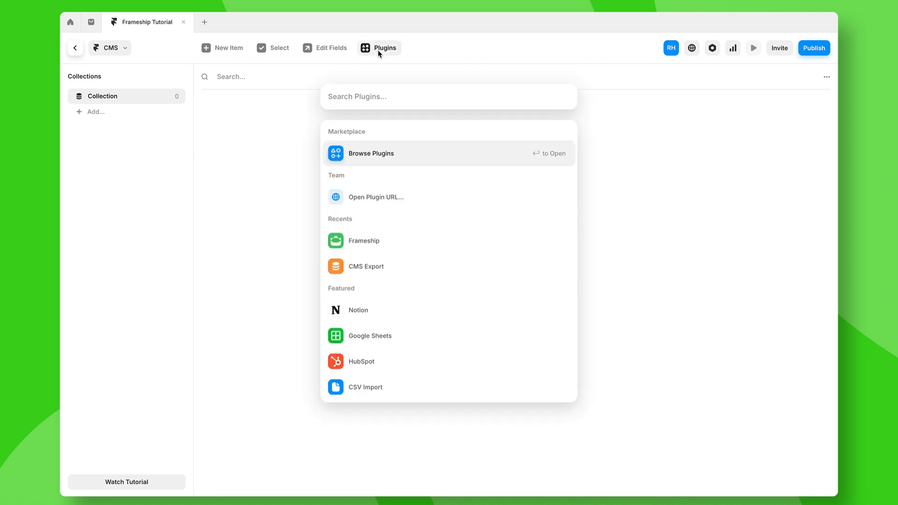
{"action": "left_click", "coordinate": [364, 241]}
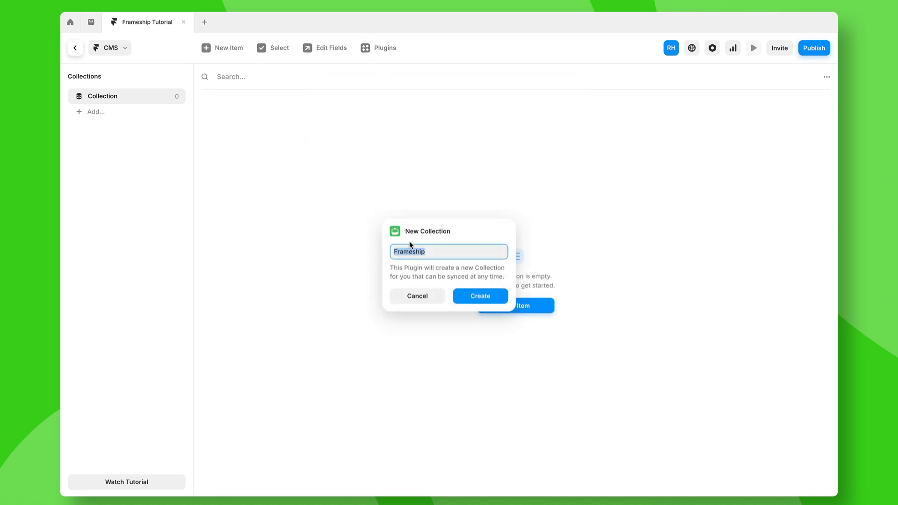
{"action": "mouse_move", "coordinate": [367, 393]}
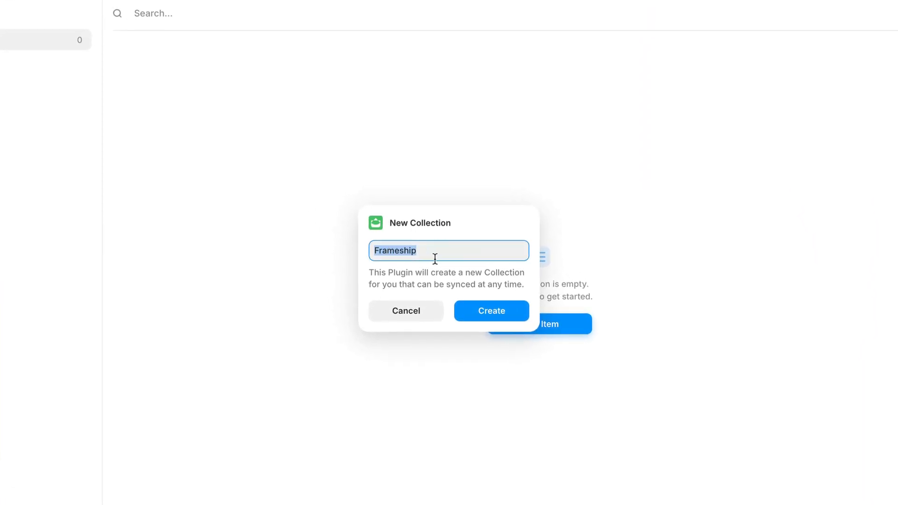
{"action": "mouse_move", "coordinate": [439, 259]}
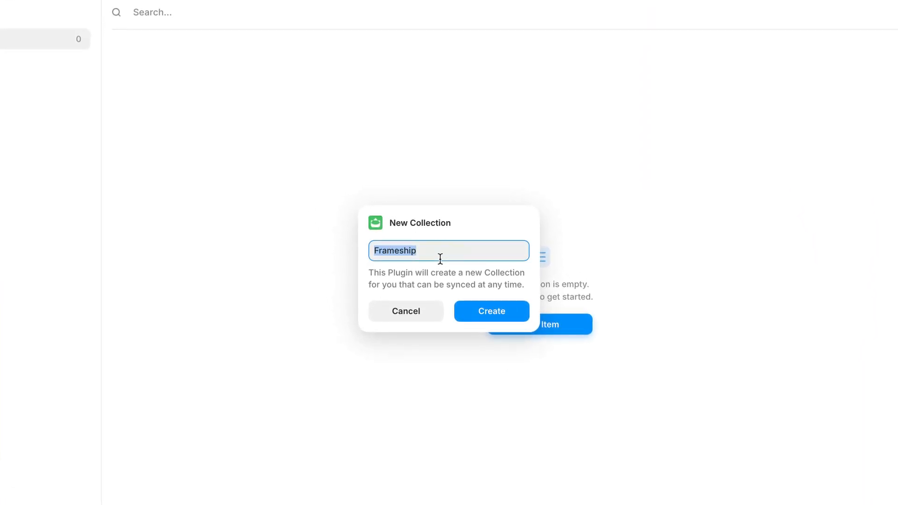
{"action": "type", "text": "My store"}
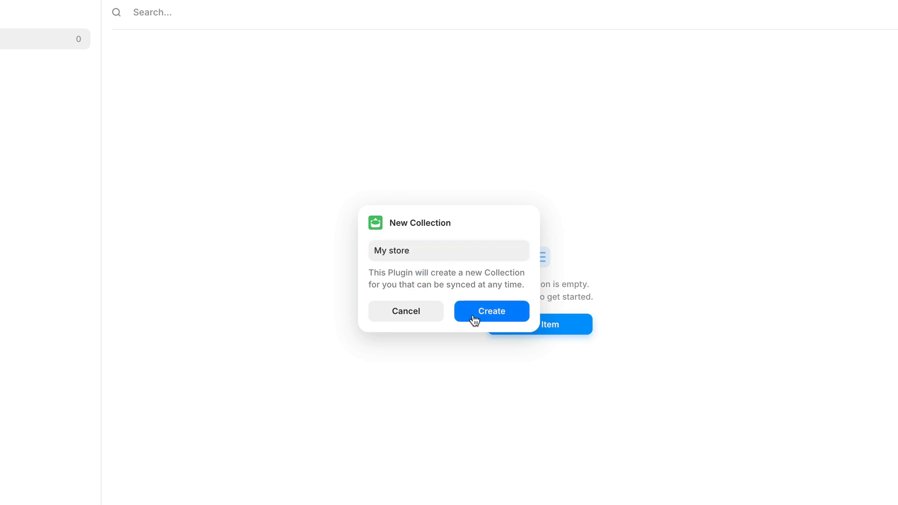
- Create the My store collection and bring up Frameship's Connect Shopify form
{"action": "left_click", "coordinate": [491, 311]}
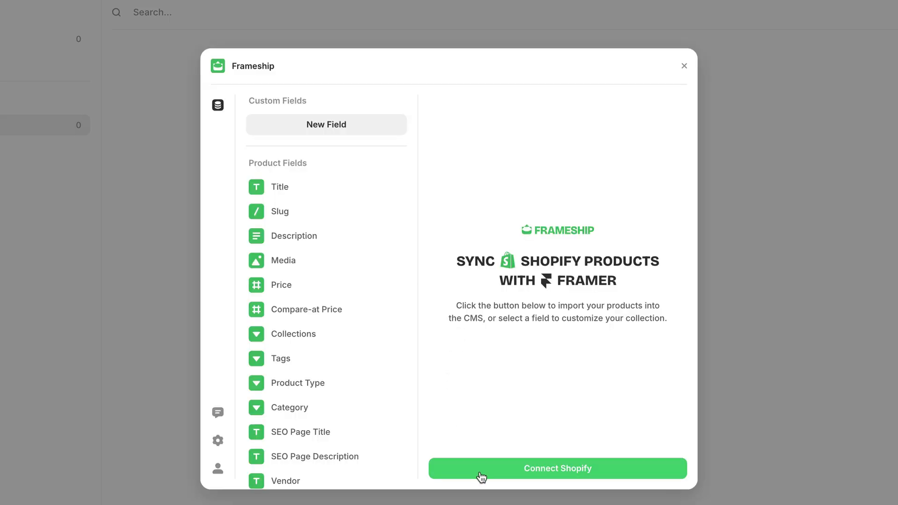
{"action": "left_click", "coordinate": [557, 468]}
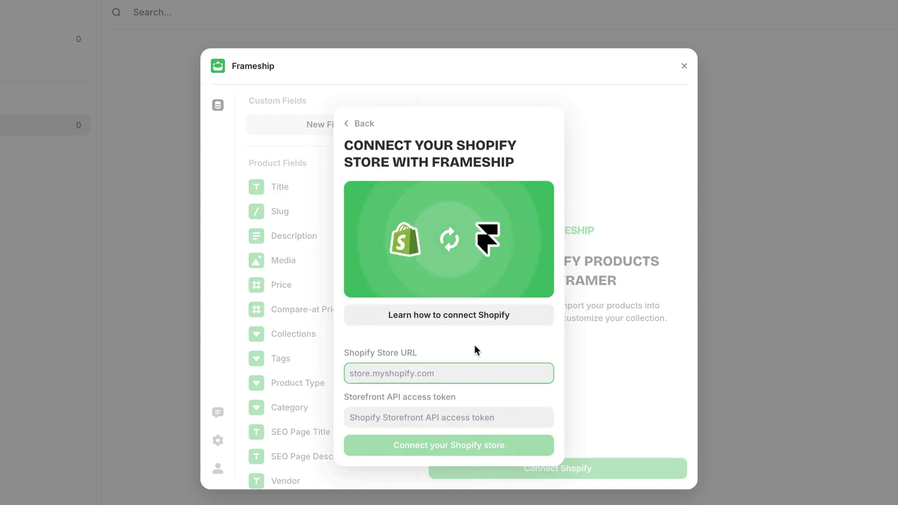
{"action": "mouse_move", "coordinate": [377, 357]}
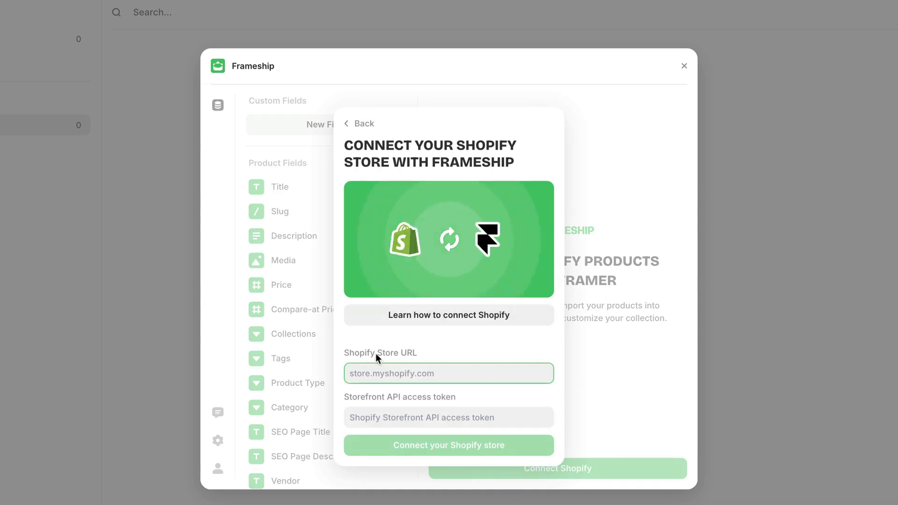
{"action": "mouse_move", "coordinate": [362, 405]}
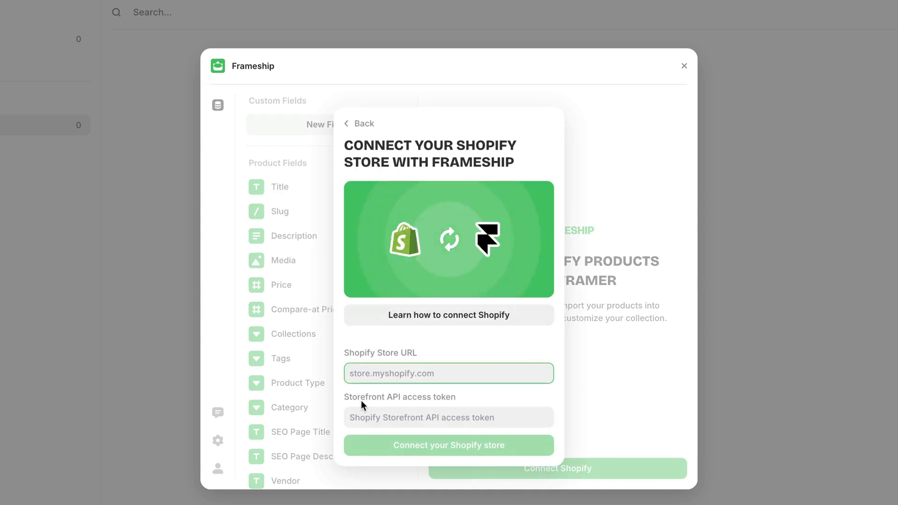
{"action": "mouse_move", "coordinate": [494, 397]}
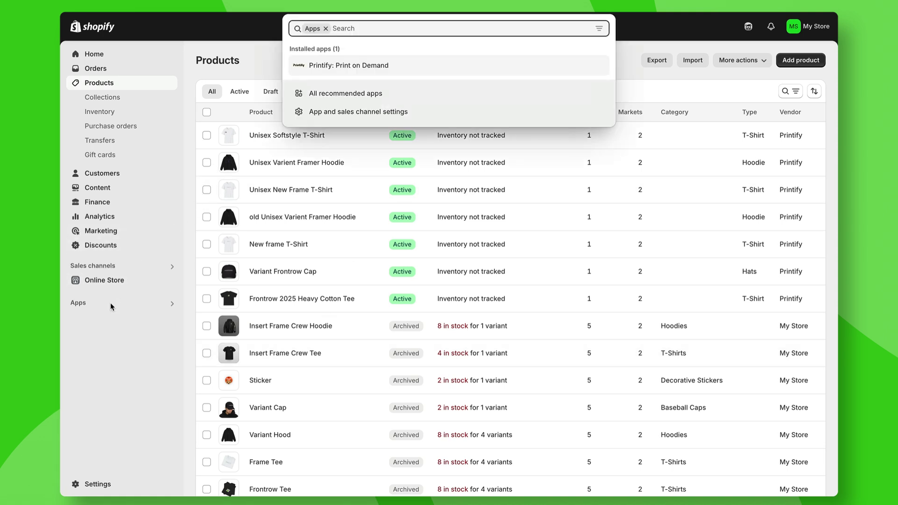
{"action": "mouse_move", "coordinate": [335, 119]}
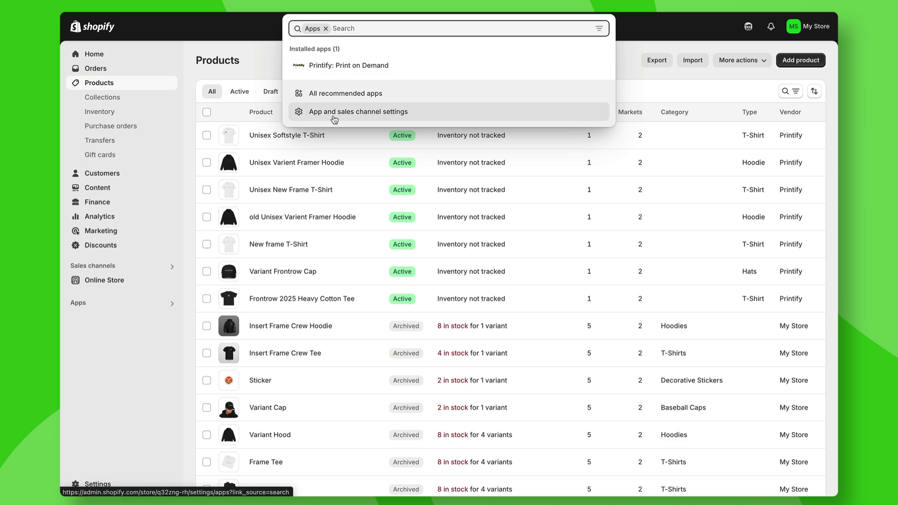
- Create a custom Shopify app named 'Framer connection' from App and sales channel settings
{"action": "left_click", "coordinate": [358, 112]}
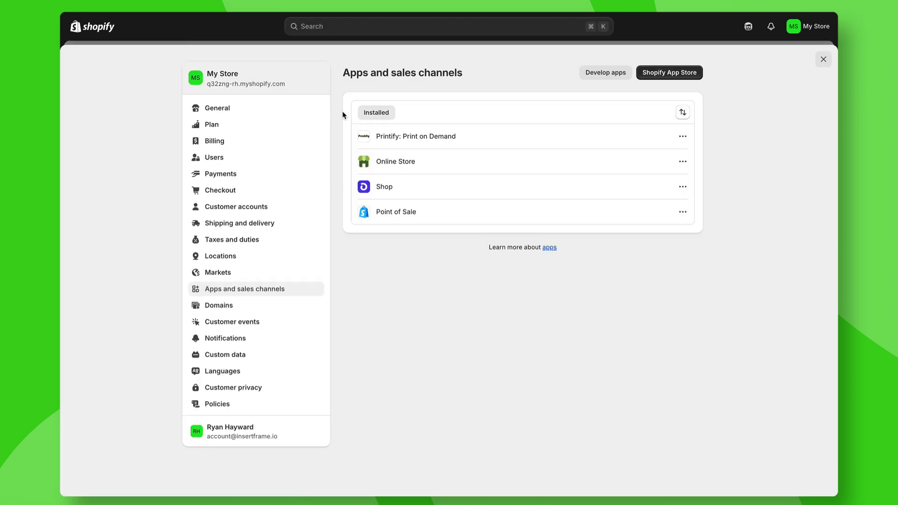
{"action": "mouse_move", "coordinate": [593, 77]}
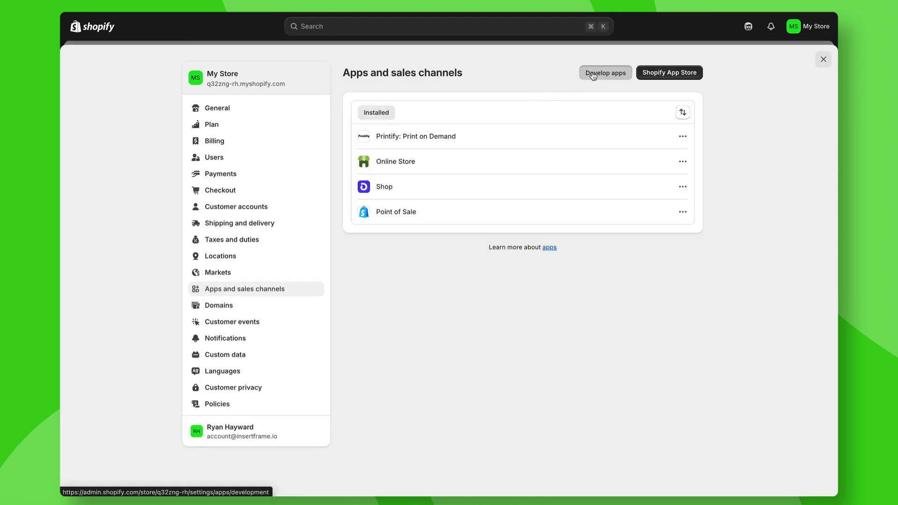
{"action": "left_click", "coordinate": [605, 73]}
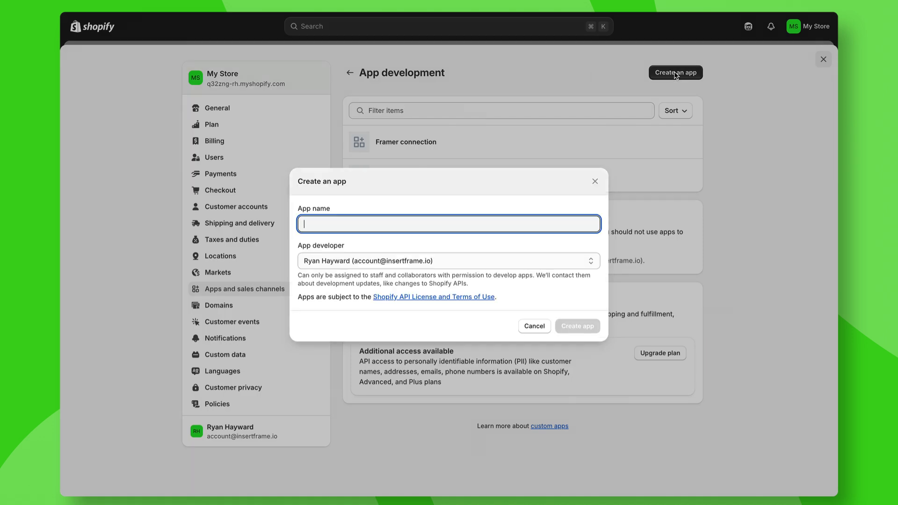
{"action": "type", "text": "Framer connection"}
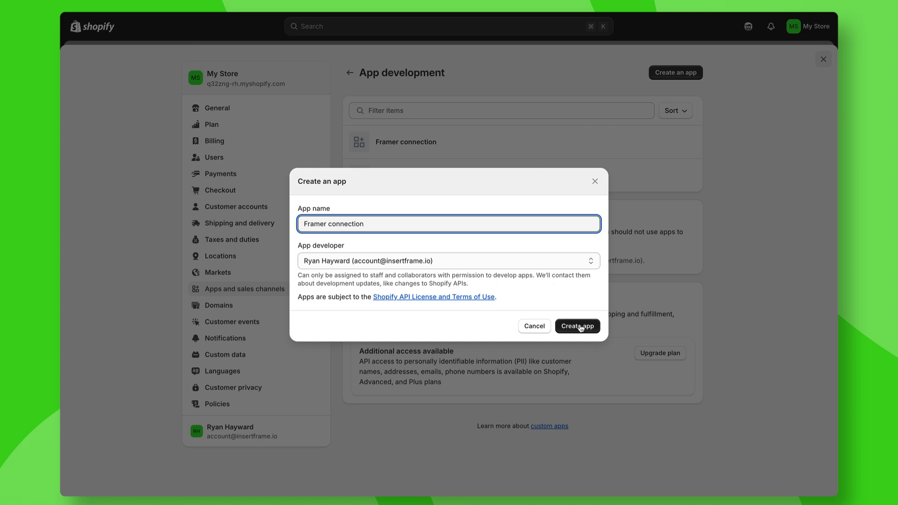
{"action": "left_click", "coordinate": [577, 325]}
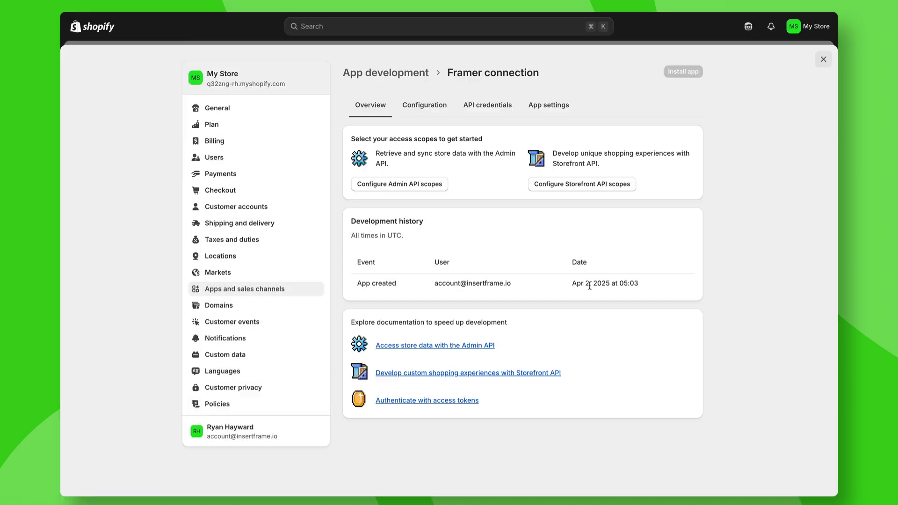
- Enable Storefront API checkout, product listings and product inventory scopes, then save
{"action": "left_click", "coordinate": [581, 183]}
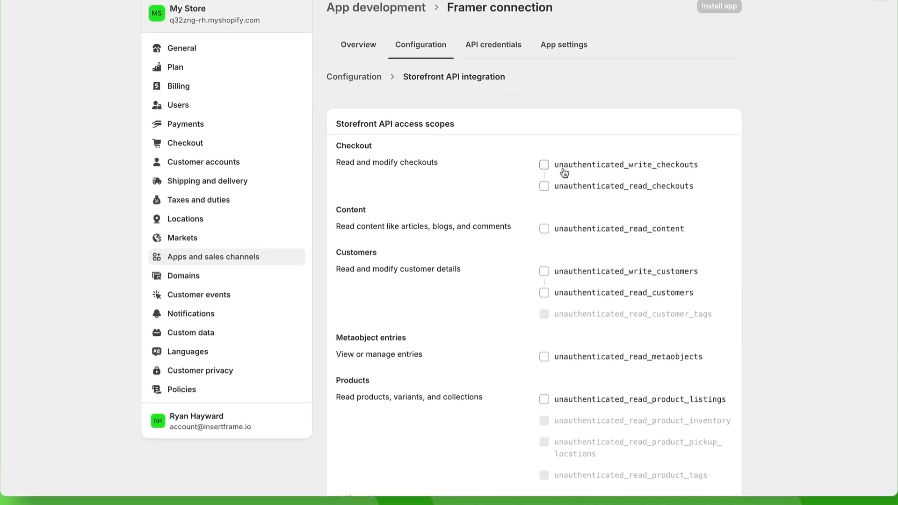
{"action": "left_click", "coordinate": [543, 164]}
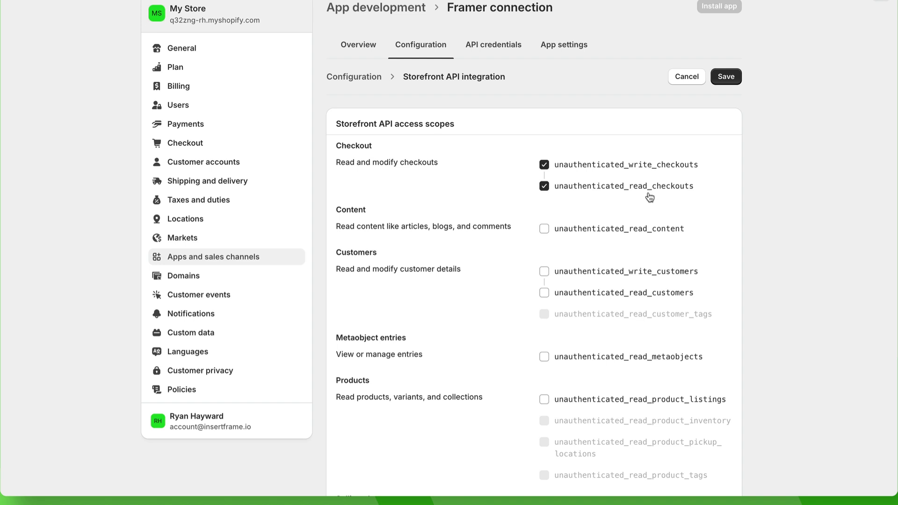
{"action": "scroll", "scroll_direction": "down", "scroll_amount": 3}
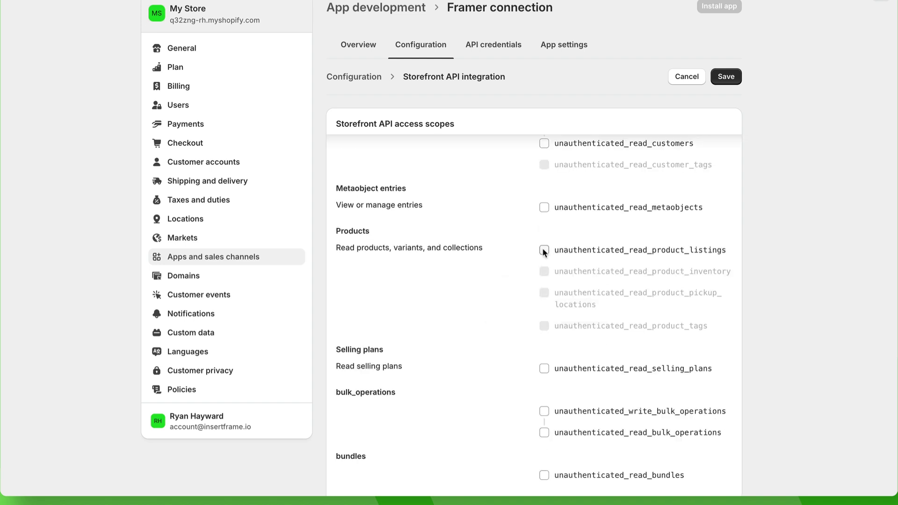
{"action": "left_click", "coordinate": [544, 250]}
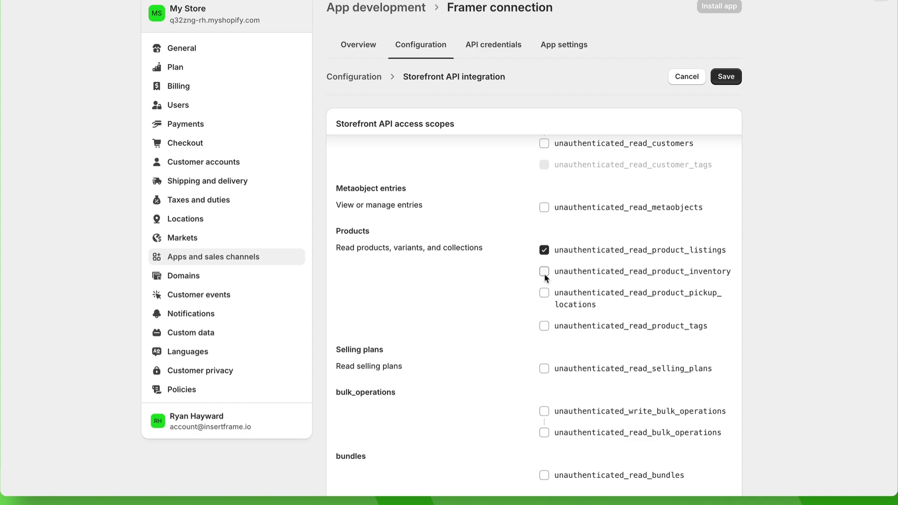
{"action": "left_click", "coordinate": [544, 271]}
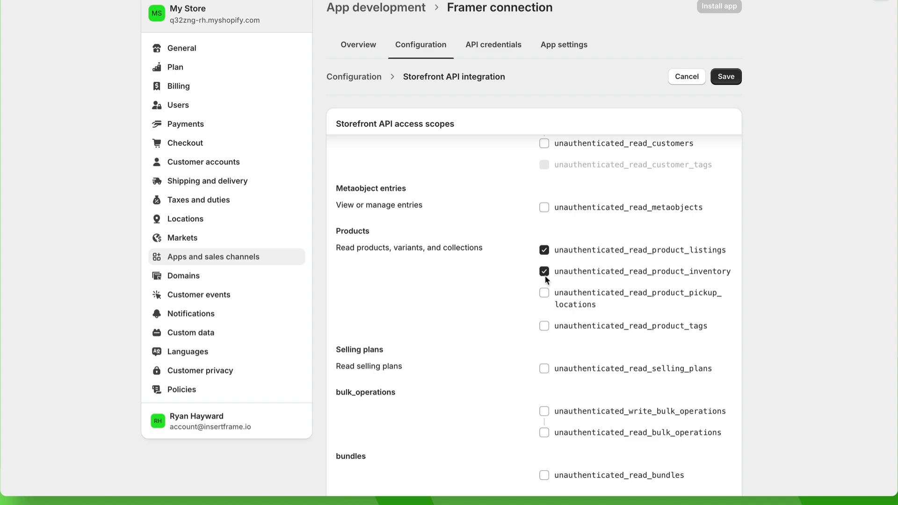
{"action": "left_click", "coordinate": [725, 76]}
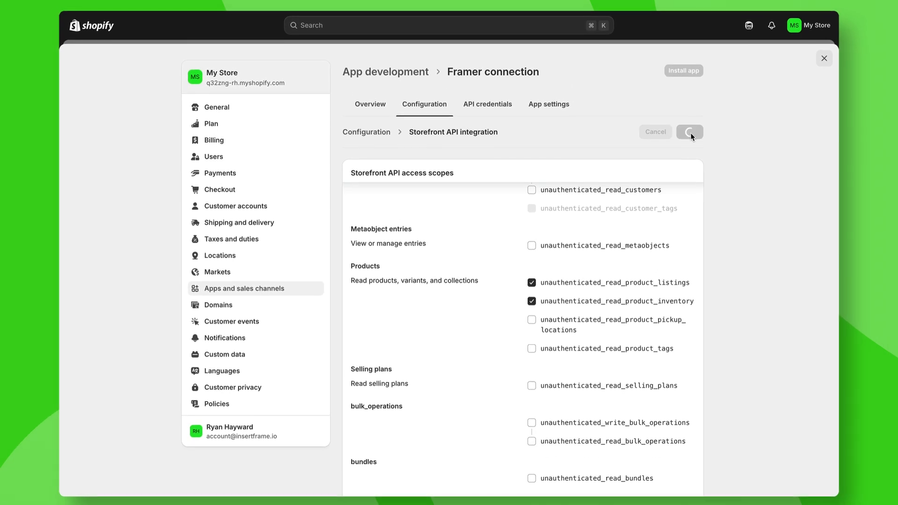
- Install the Framer connection app on My Store and copy its Storefront API access token
{"action": "left_click", "coordinate": [683, 71]}
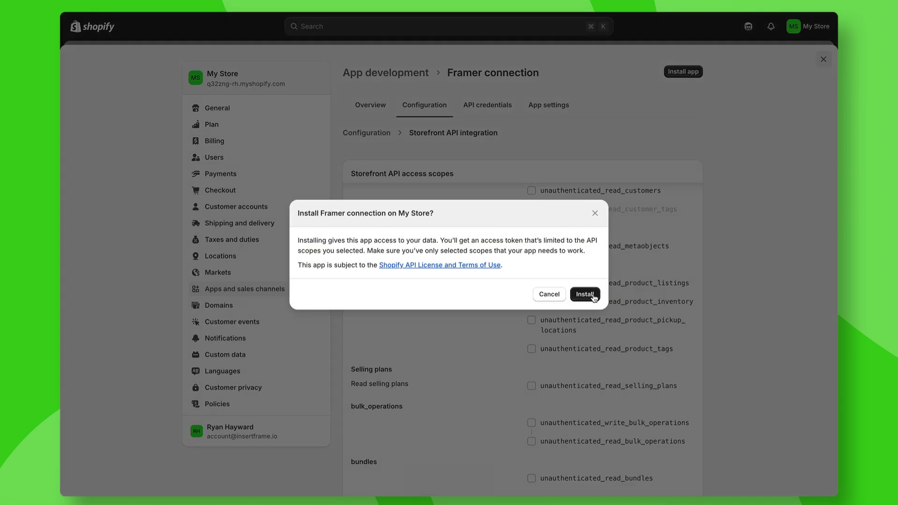
{"action": "left_click", "coordinate": [584, 294]}
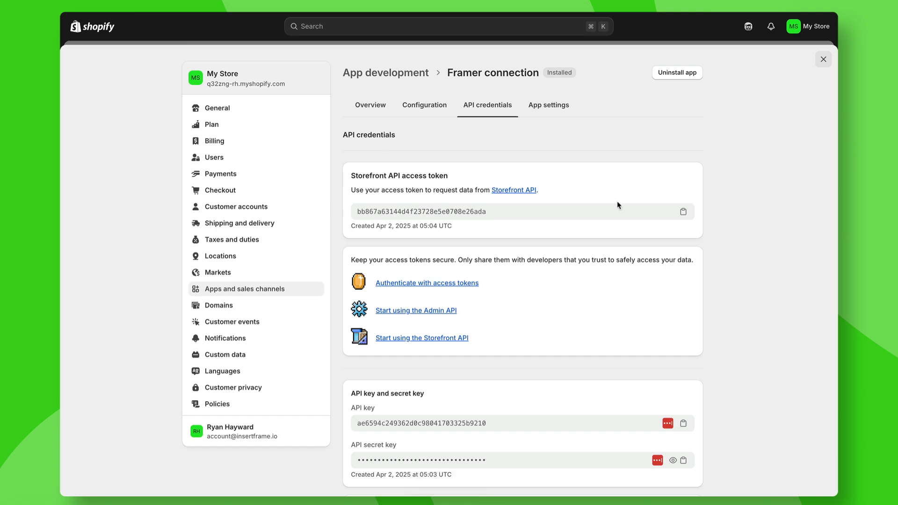
{"action": "left_click", "coordinate": [683, 211]}
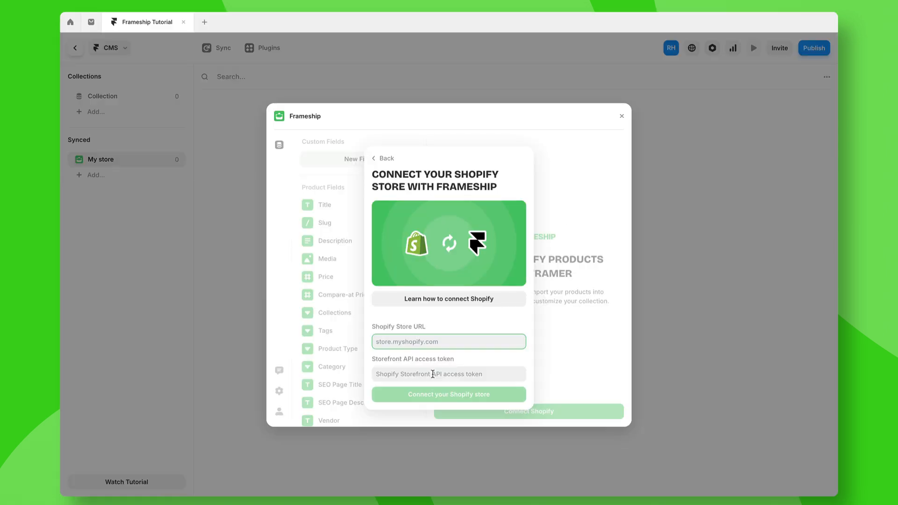
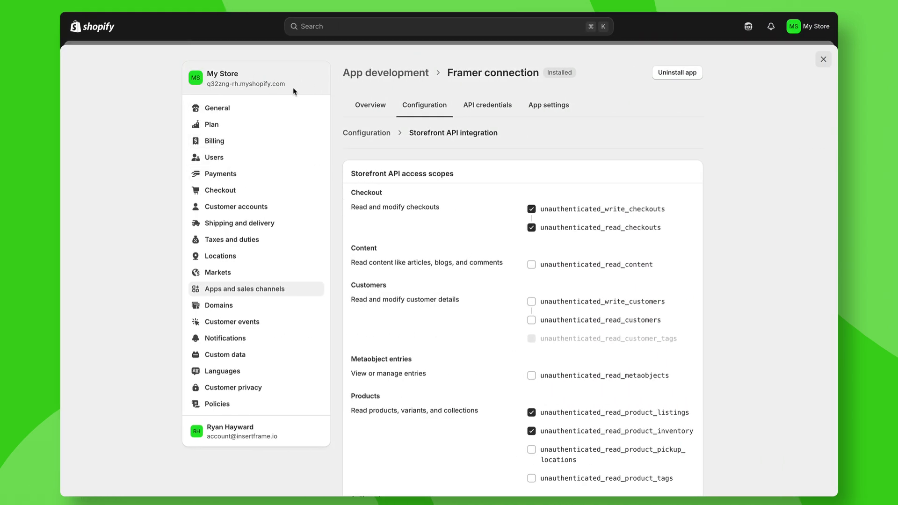
- Connect Frameship using the copied token and store URL q32zng-rh.myshopify.com
{"action": "double_click", "coordinate": [245, 83]}
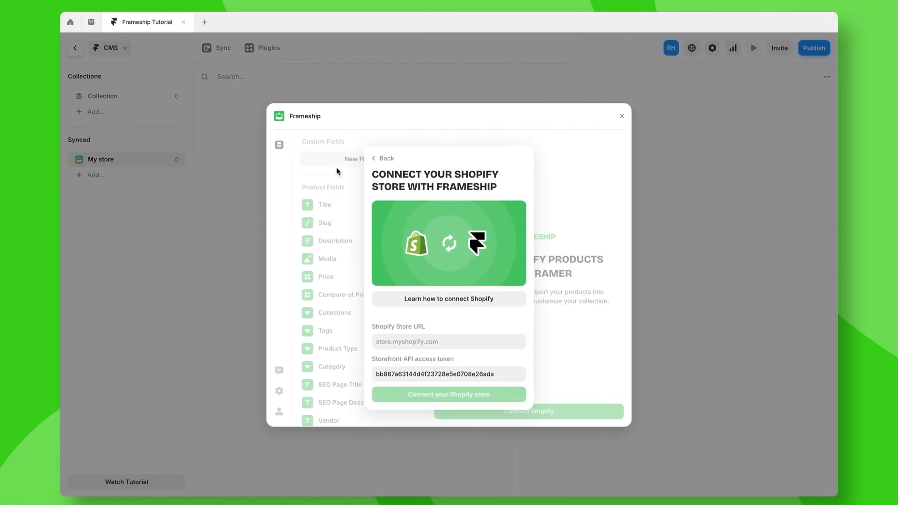
{"action": "type", "text": "q32zng-rh.myshopify.com"}
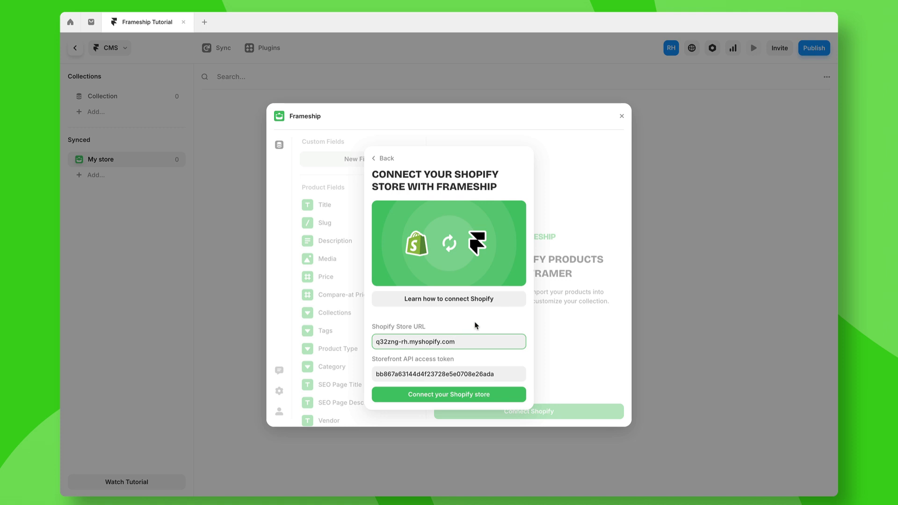
{"action": "mouse_move", "coordinate": [499, 353]}
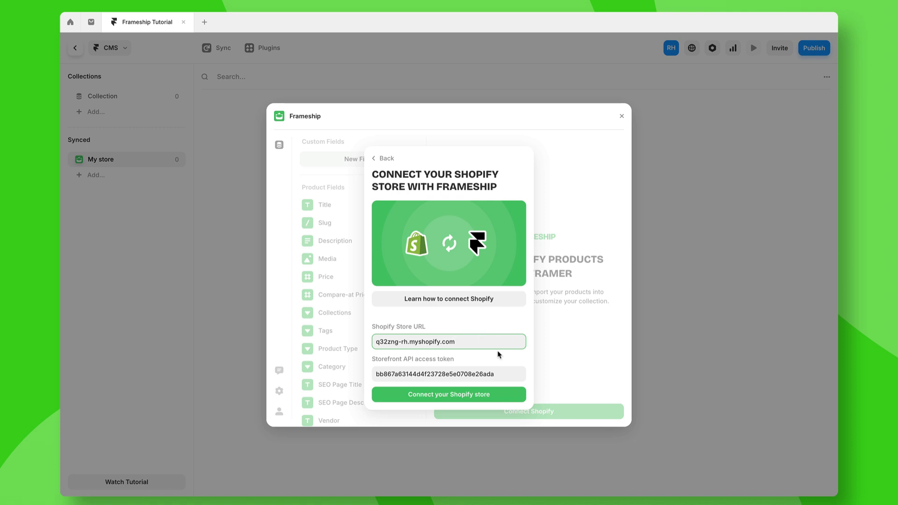
{"action": "mouse_move", "coordinate": [502, 396]}
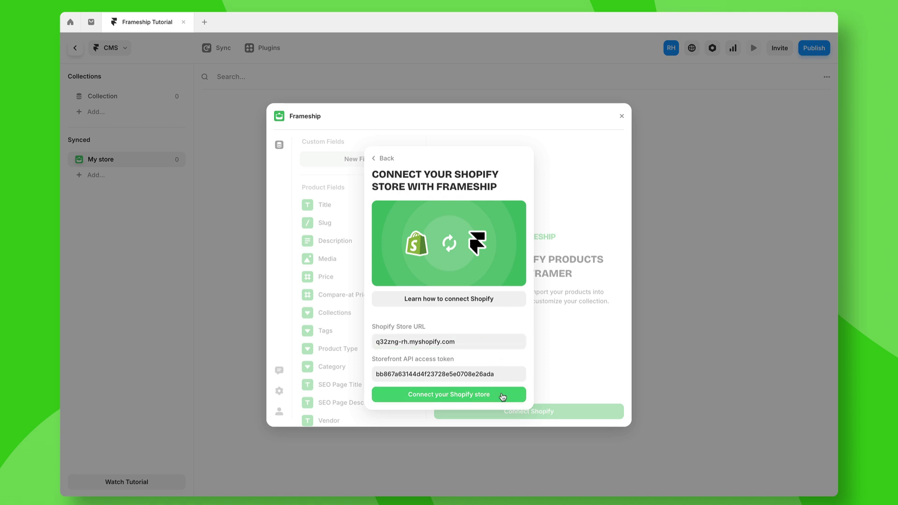
{"action": "left_click", "coordinate": [448, 394]}
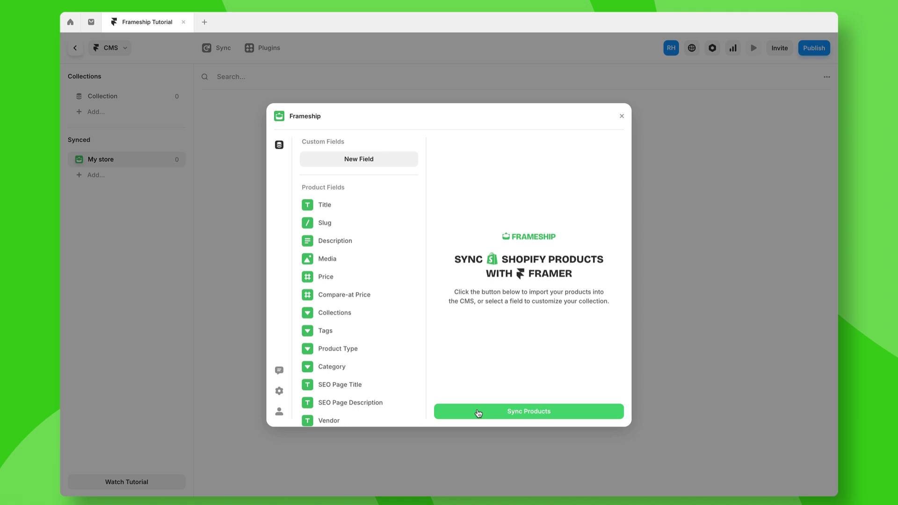
- Sync the seven Shopify products into the My store collection with Sync Products
{"action": "left_click", "coordinate": [528, 411]}
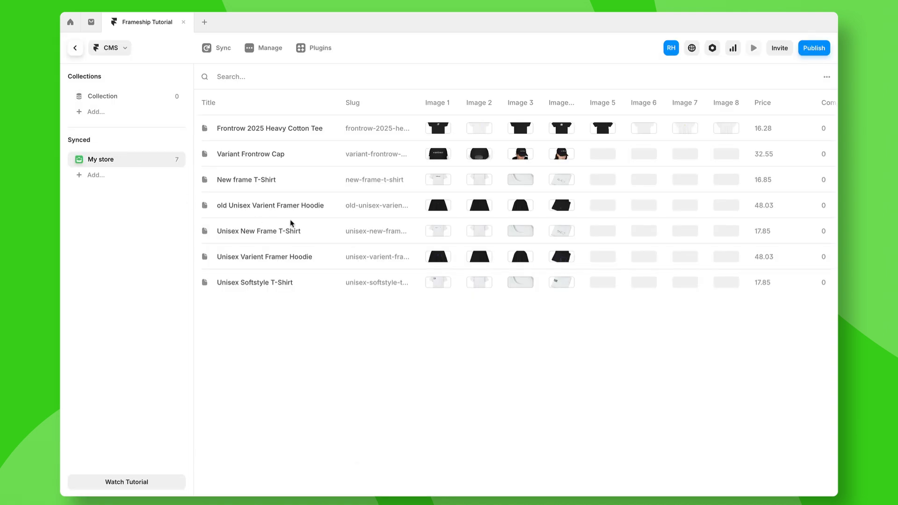
{"action": "mouse_move", "coordinate": [581, 292]}
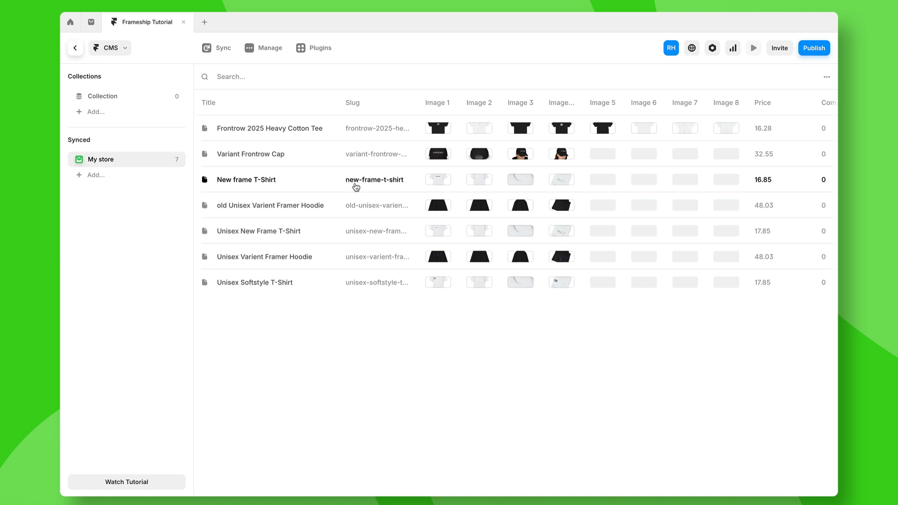
- Browse the Product Type, SEO Page Title, Slug, Title and Price fields, then add a Text field
{"action": "left_click", "coordinate": [271, 48]}
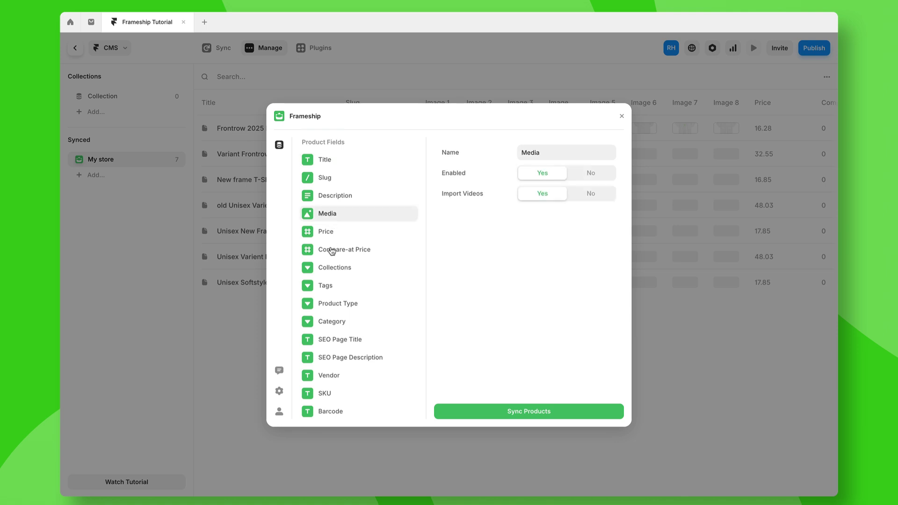
{"action": "left_click", "coordinate": [338, 304]}
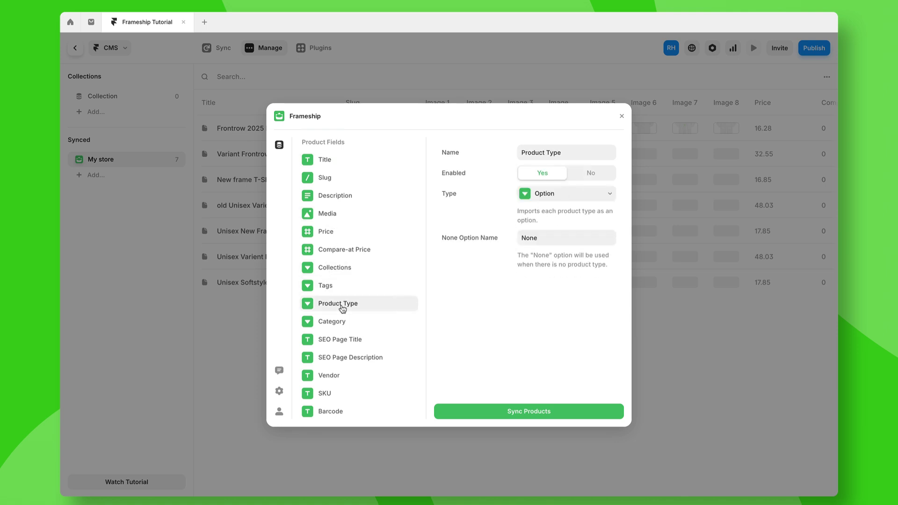
{"action": "left_click", "coordinate": [340, 339]}
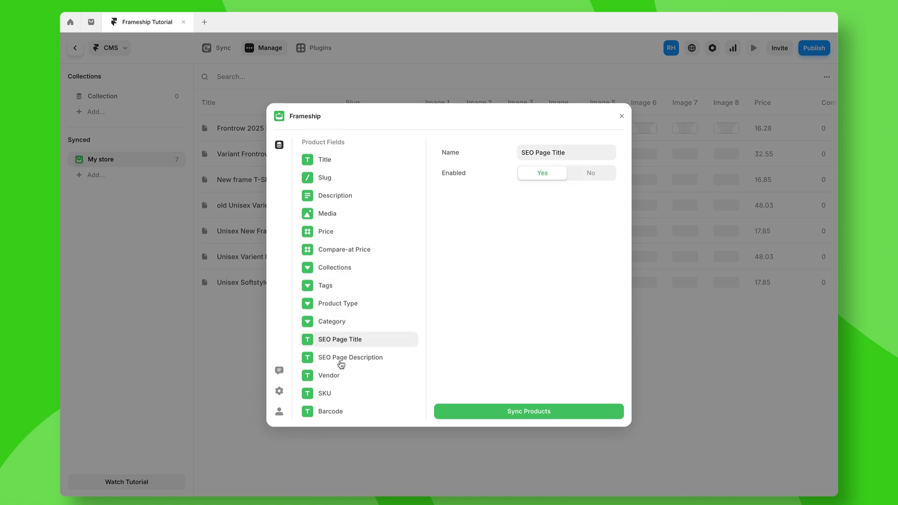
{"action": "left_click", "coordinate": [332, 223]}
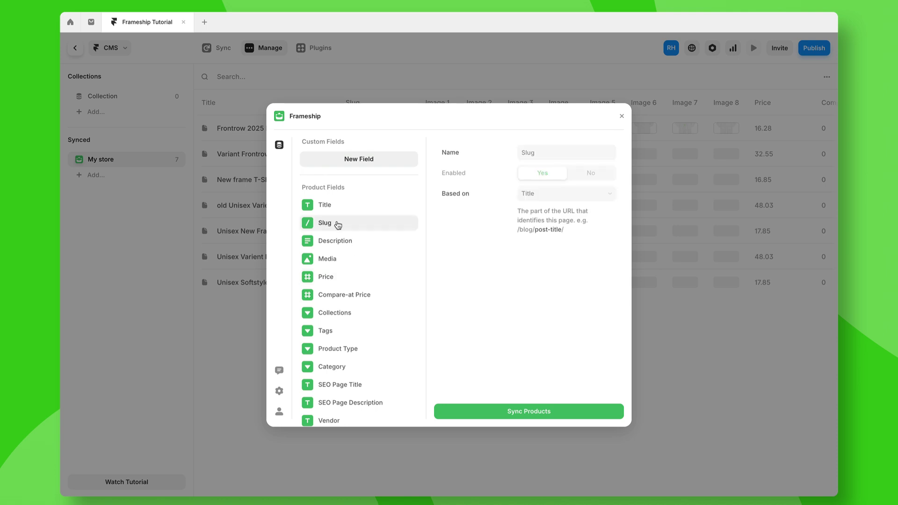
{"action": "left_click", "coordinate": [324, 205]}
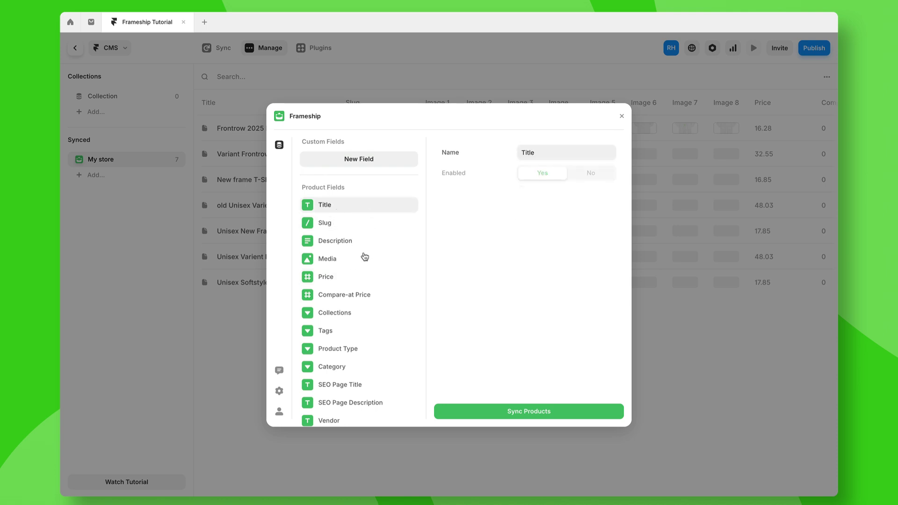
{"action": "mouse_move", "coordinate": [365, 289]}
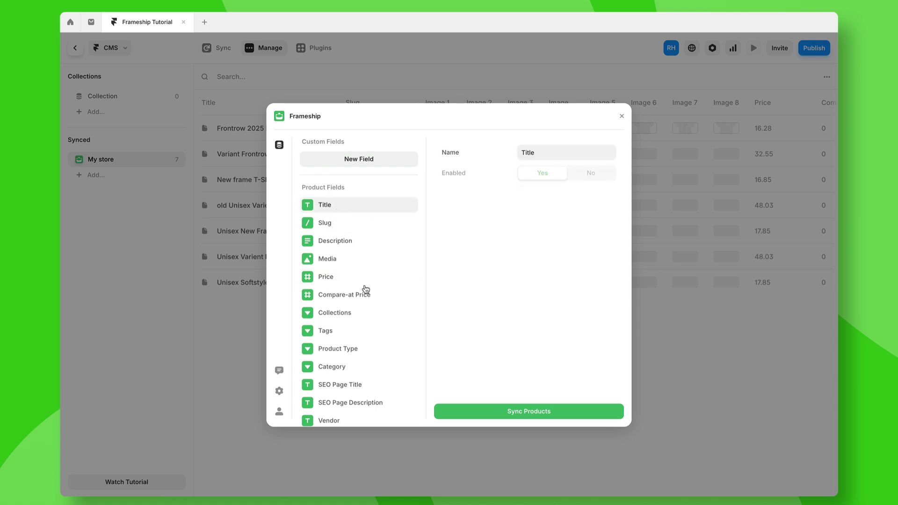
{"action": "mouse_move", "coordinate": [365, 267]}
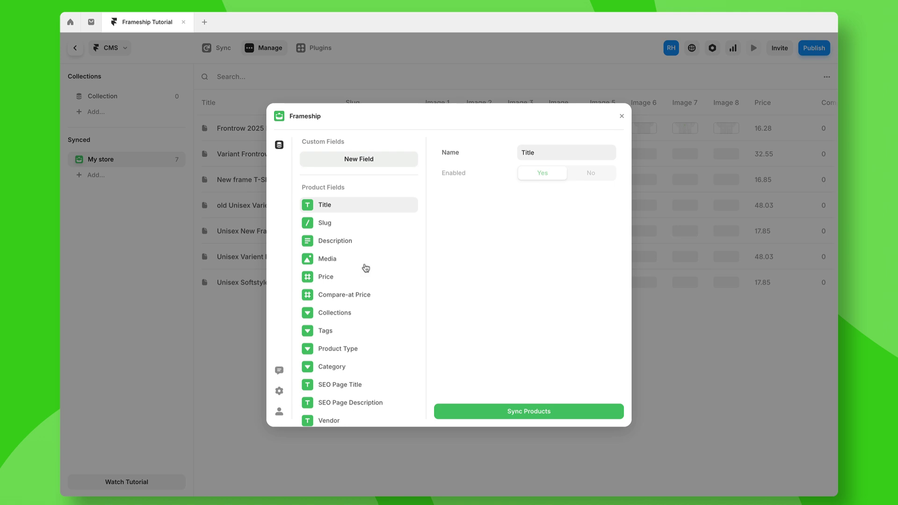
{"action": "left_click", "coordinate": [326, 277]}
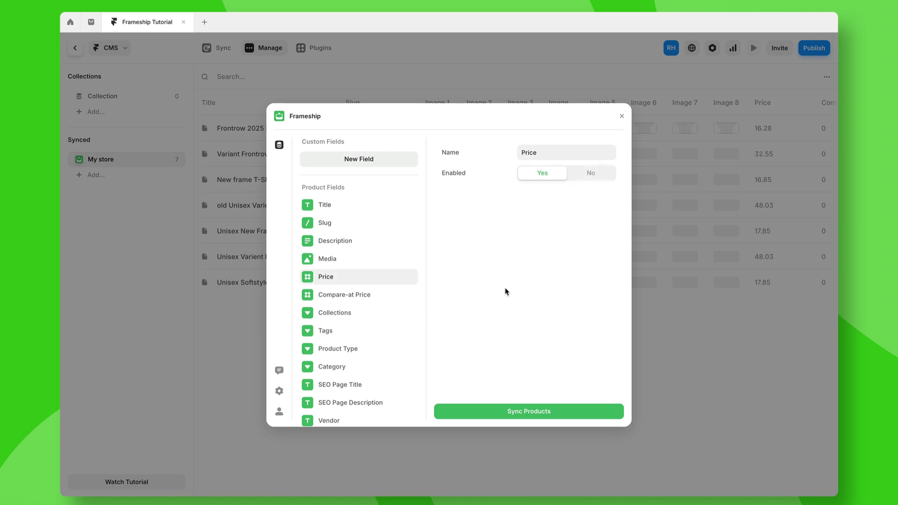
{"action": "left_click", "coordinate": [359, 159]}
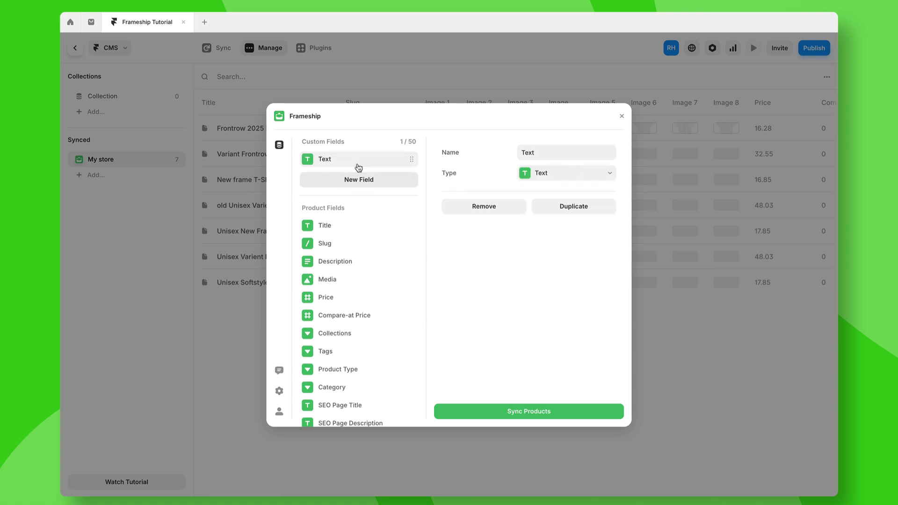
{"action": "mouse_move", "coordinate": [467, 208]}
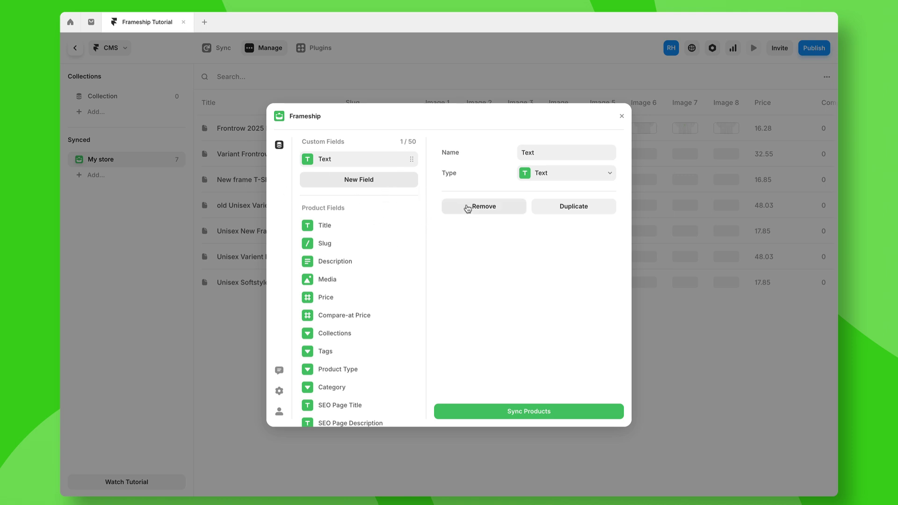